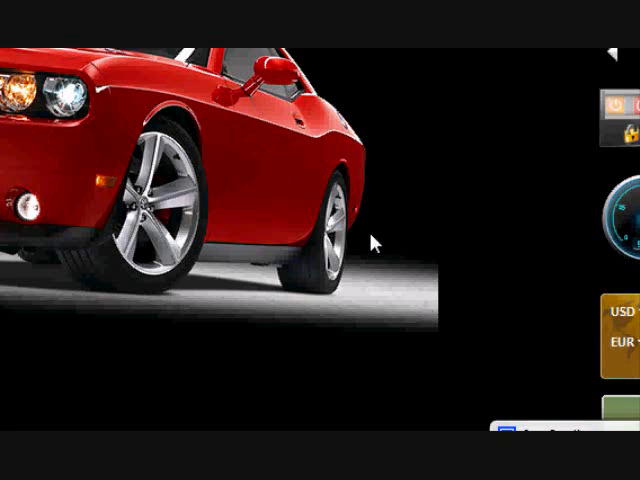
mouse_move(366, 236)
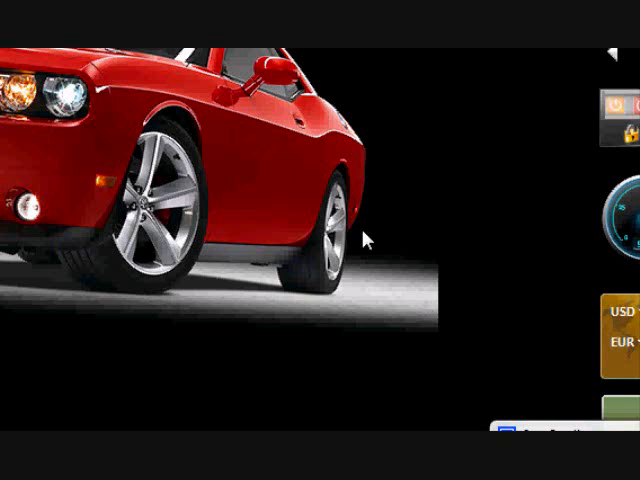
mouse_move(182, 226)
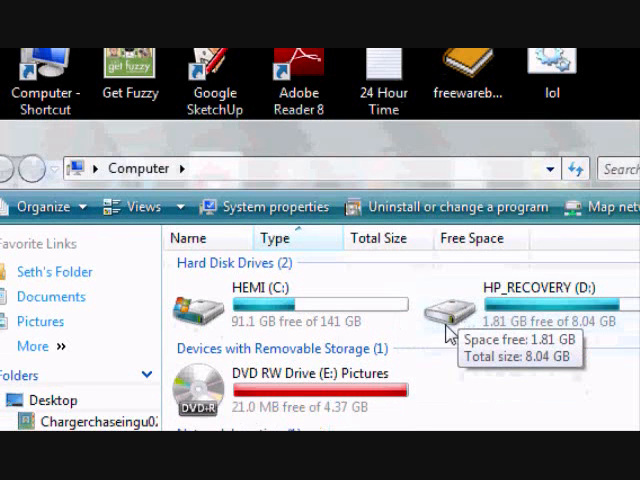
Step: Close the Computer window to return to the Windows desktop
scroll("down", 3)
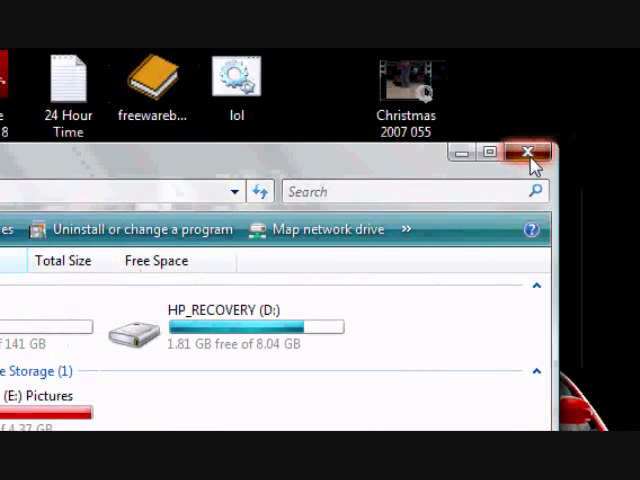
left_click(528, 152)
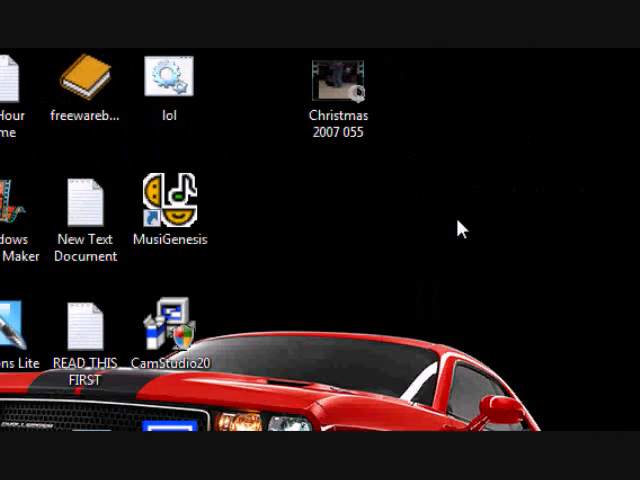
mouse_move(458, 276)
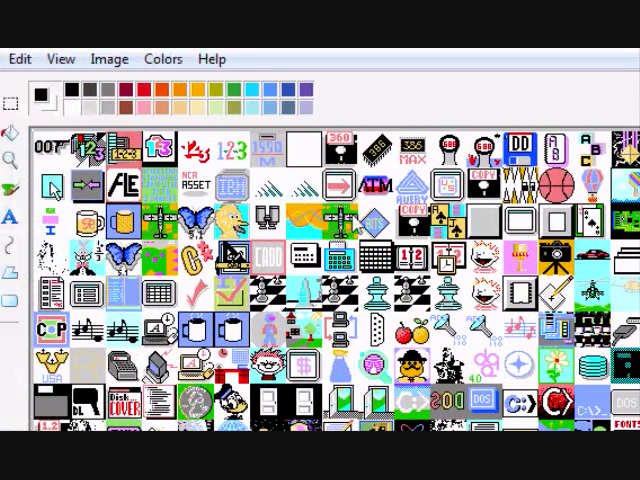
scroll("down", 3)
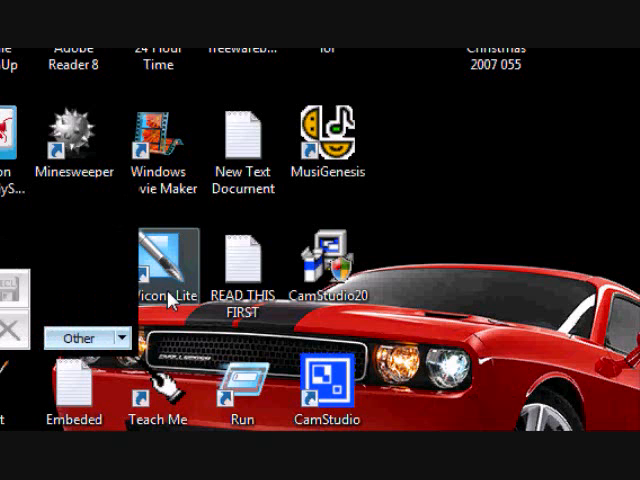
Step: Launch AWicons Lite and capture the 386 MAX microchip icon from the screen
double_click(162, 258)
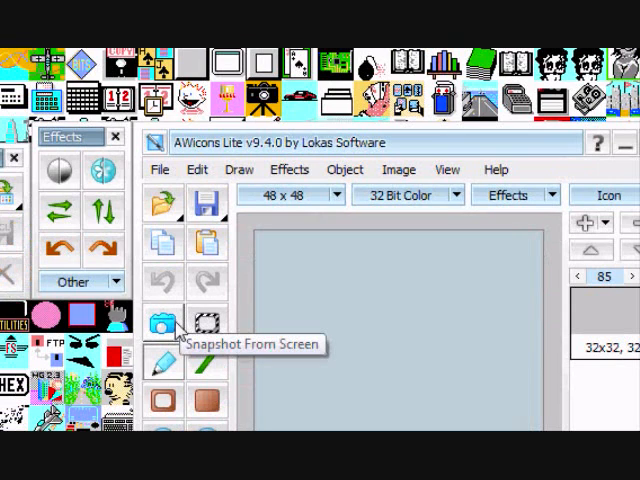
left_click(162, 322)
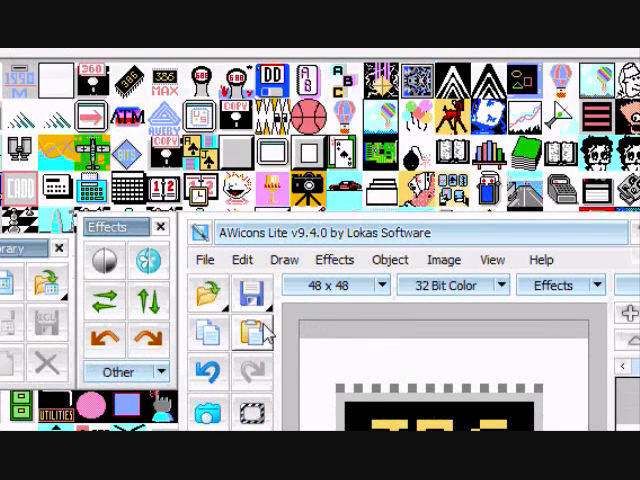
Step: Paint over the 3 and 8 in black so only the 6 remains above MAX
scroll("down", 3)
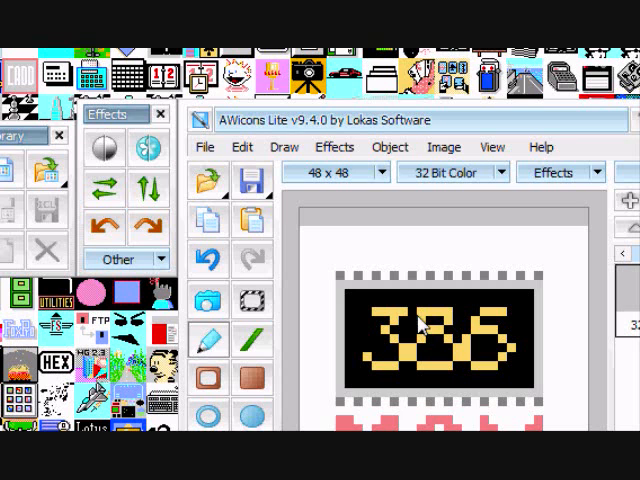
mouse_move(410, 320)
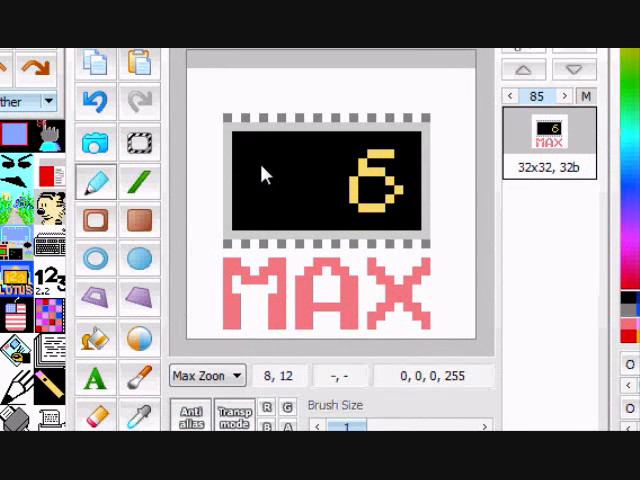
left_click(254, 160)
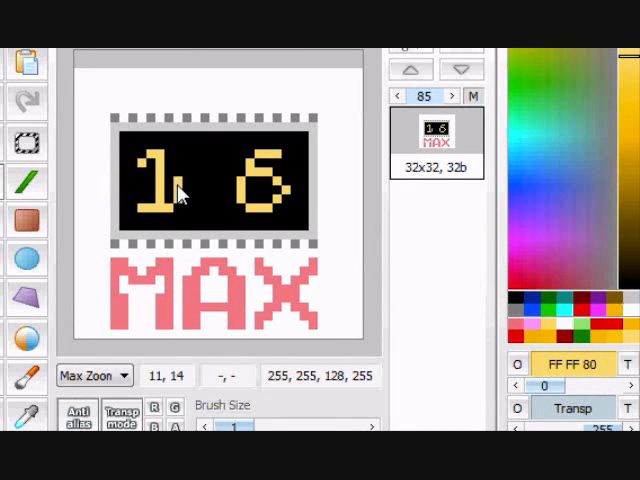
Step: Draw a yellow 1 on the chip label in front of the 6
left_click(196, 182)
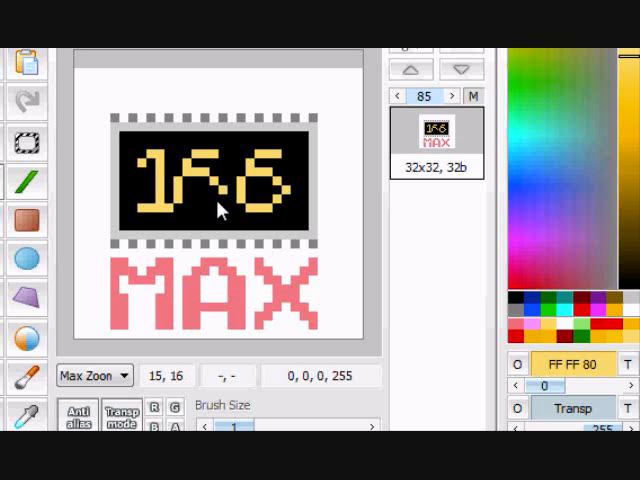
left_click(200, 216)
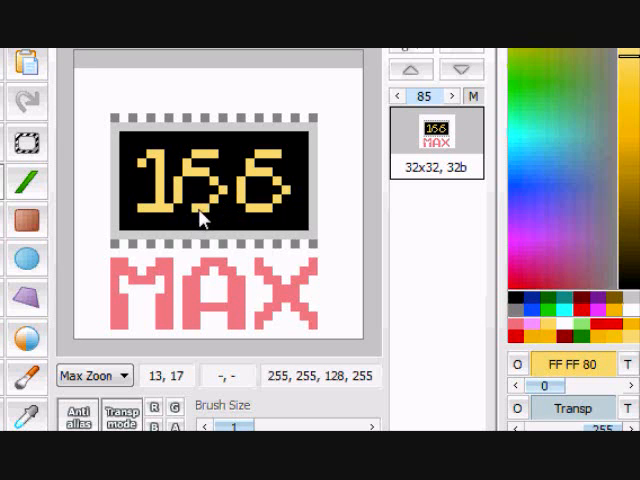
mouse_move(416, 228)
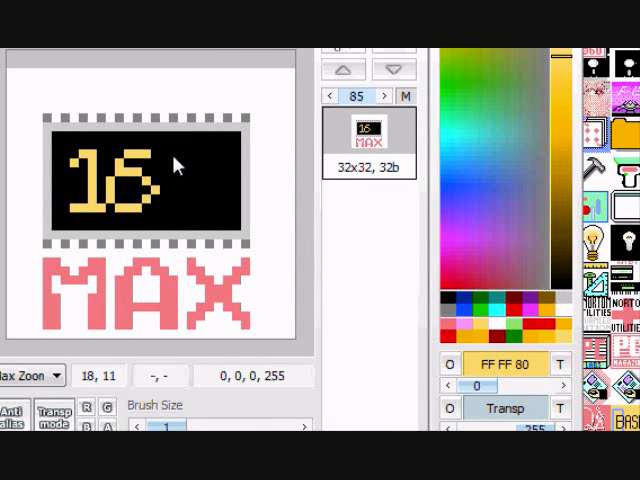
Step: Draw a yellow 0 after the 16 so the label reads 160 MAX
left_click(164, 210)
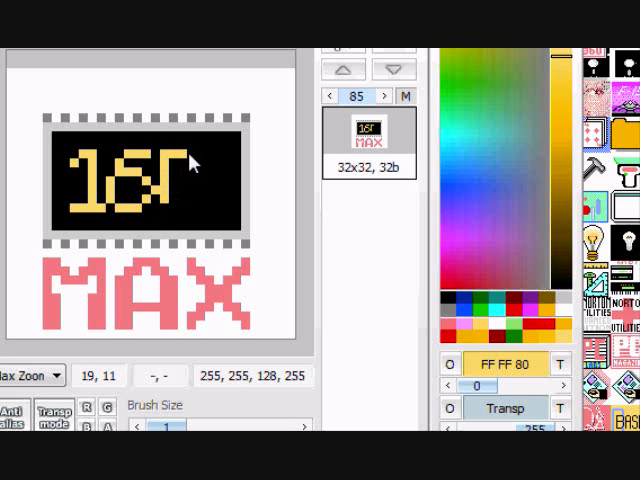
mouse_move(200, 172)
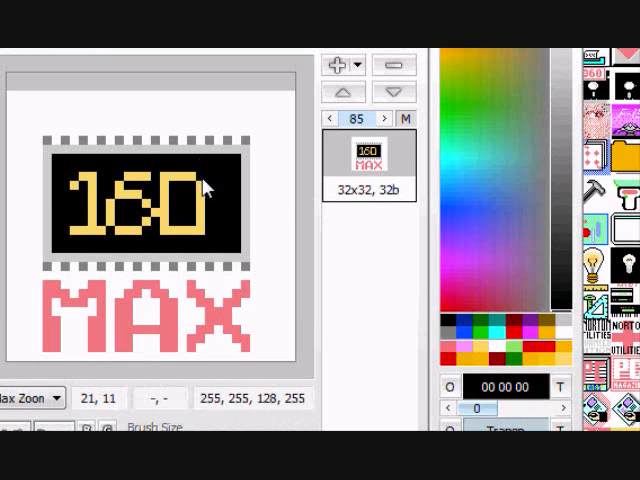
mouse_move(170, 220)
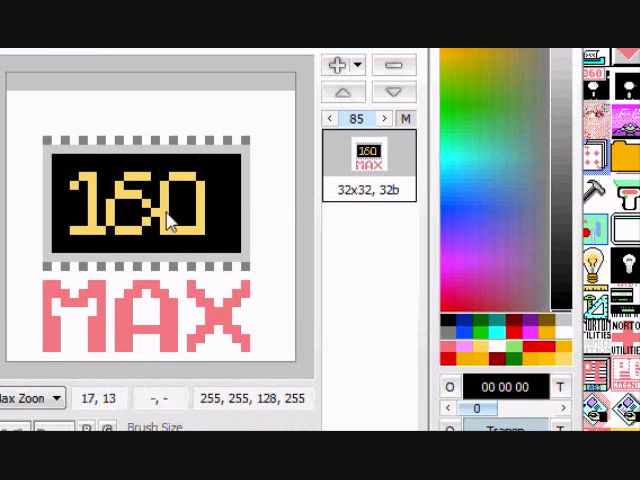
mouse_move(204, 250)
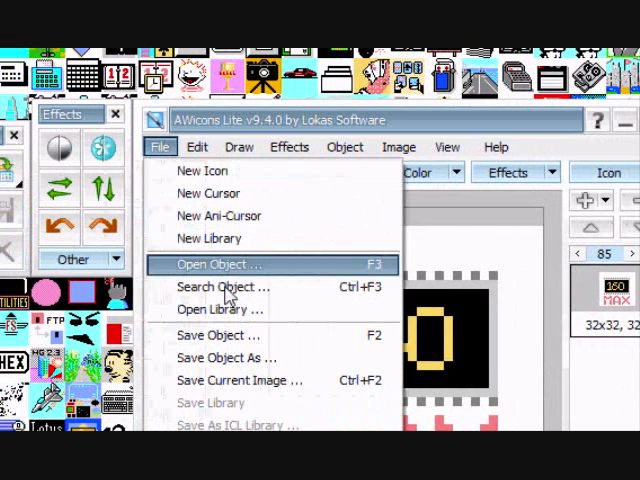
Step: Save the 160 MAX chip icon as C.ico, replacing the existing file
left_click(220, 264)
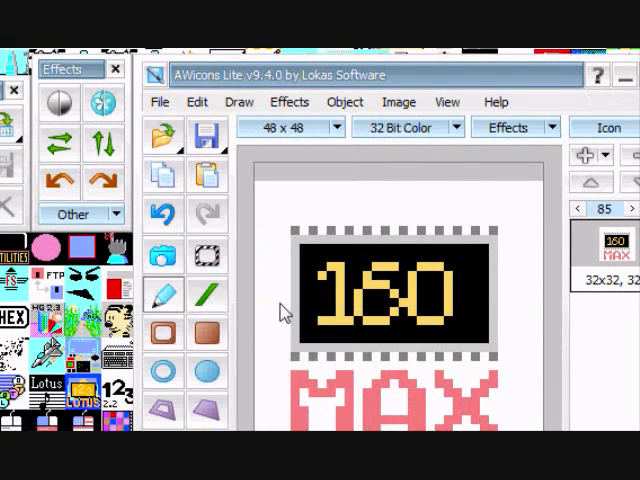
mouse_move(312, 316)
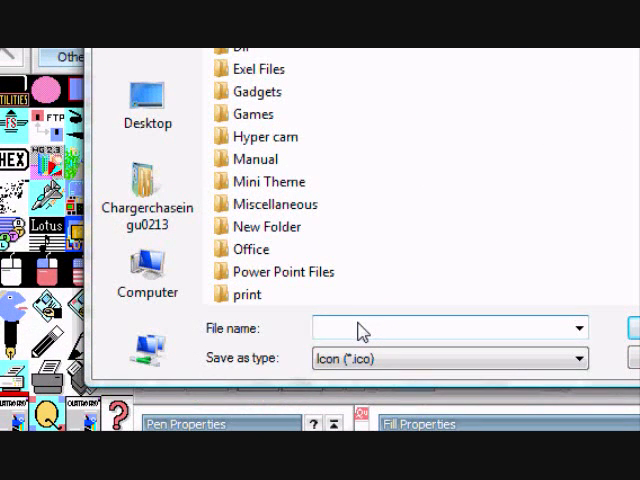
type("CV")
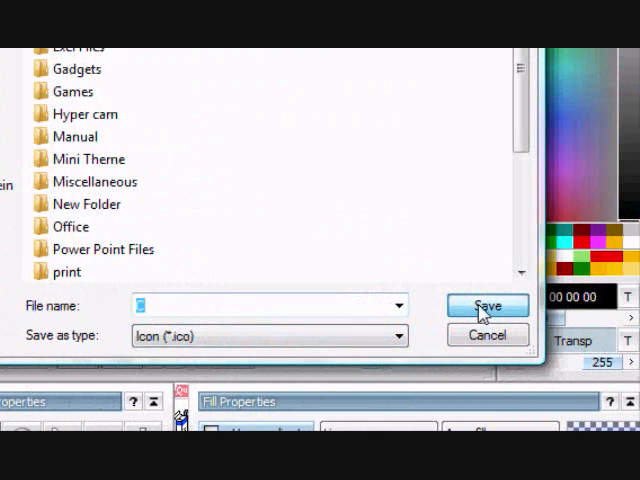
left_click(488, 304)
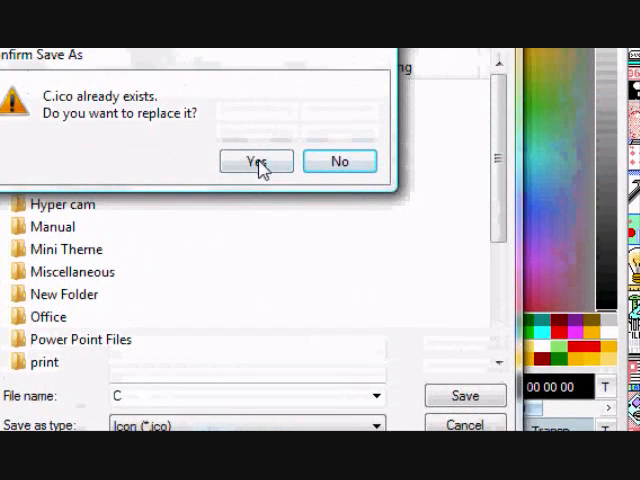
left_click(256, 160)
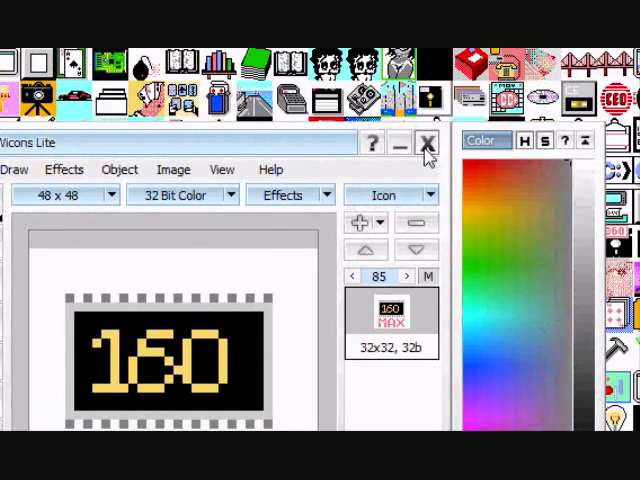
Step: Close AWicons Lite and the icon sheet window to return to the desktop
left_click(428, 144)
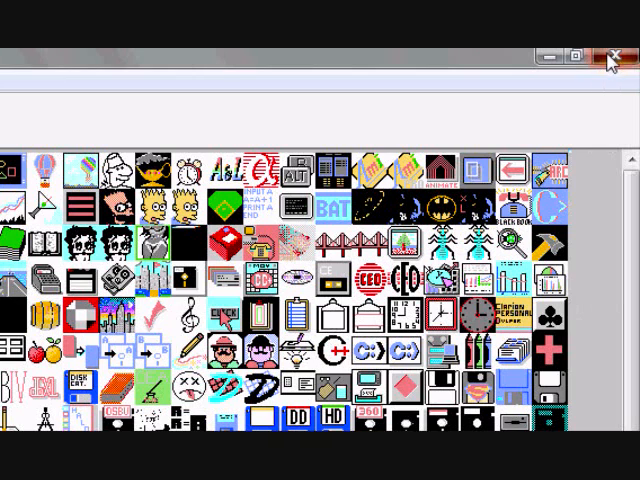
left_click(610, 62)
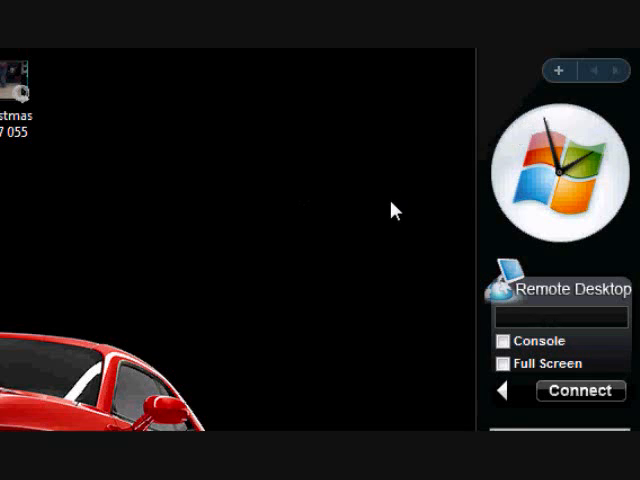
mouse_move(232, 310)
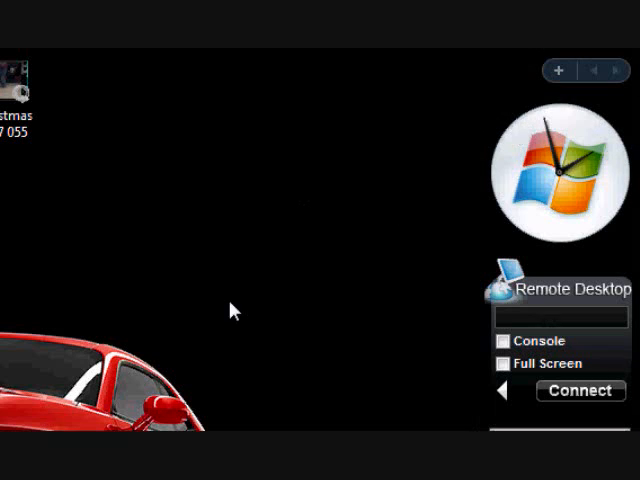